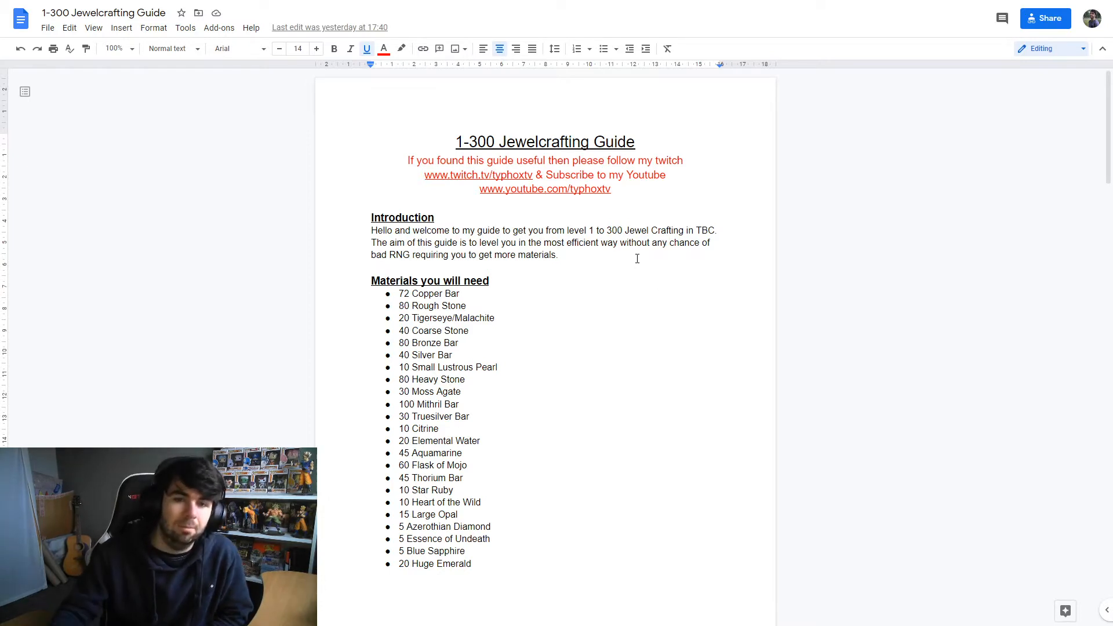
Step: Scroll through the guide around the prospecting table, briefly selecting a stretch of text and clicking in the page
scroll(down, 3)
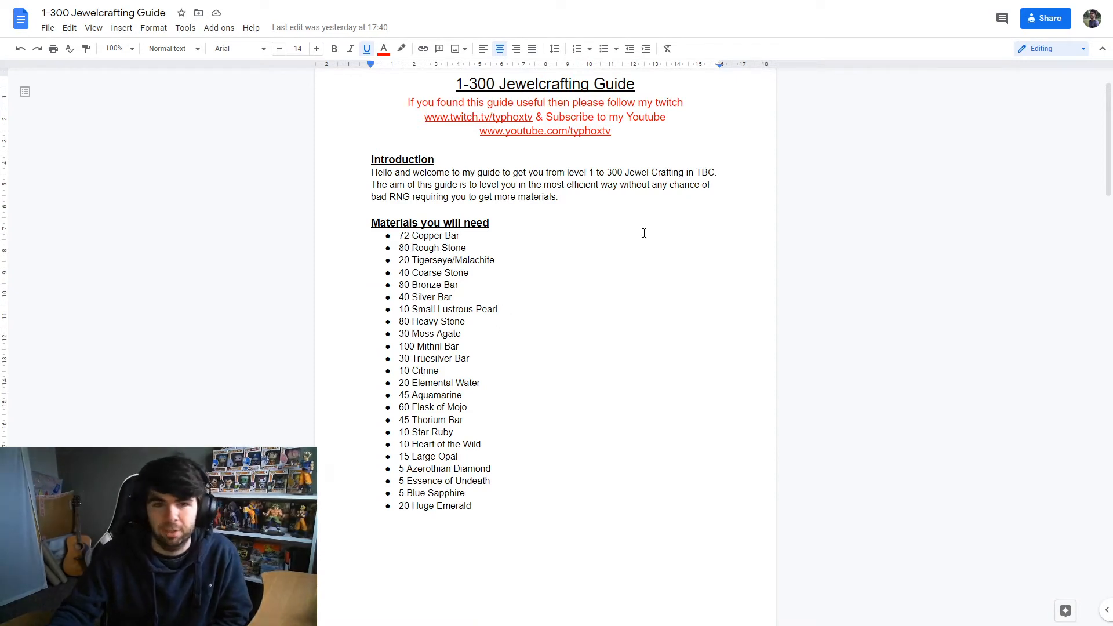
scroll(down, 3)
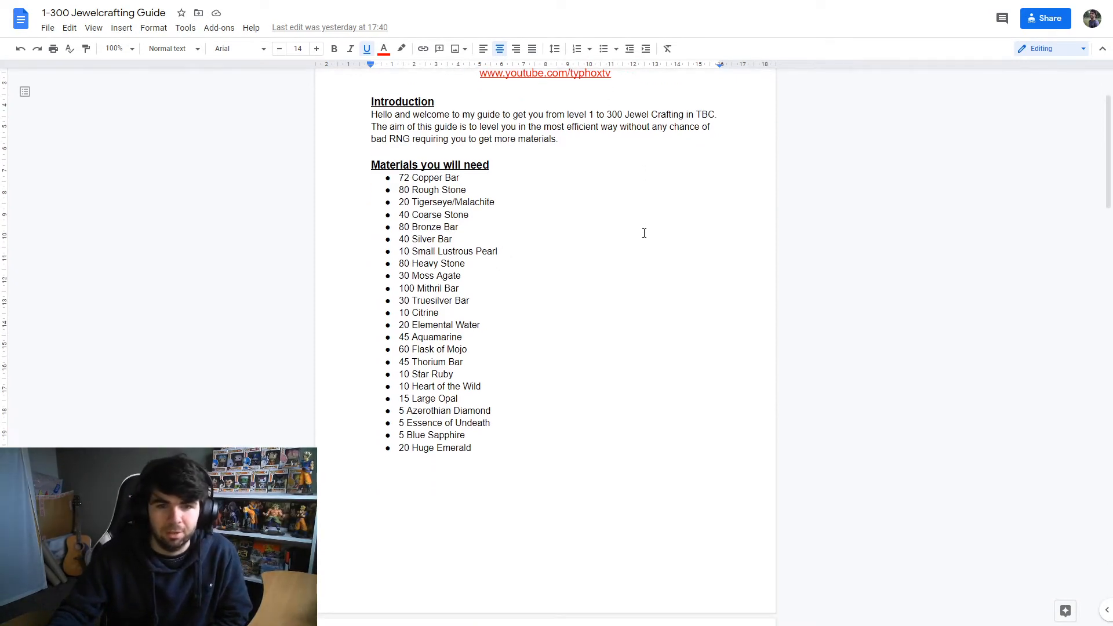
mouse_move(512, 208)
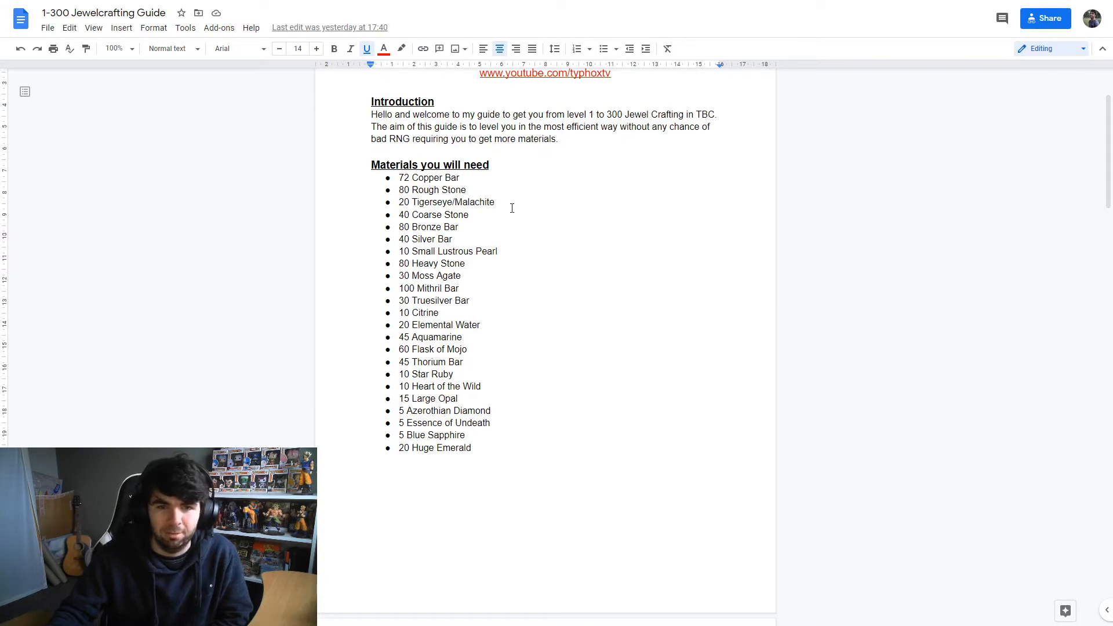
mouse_move(506, 251)
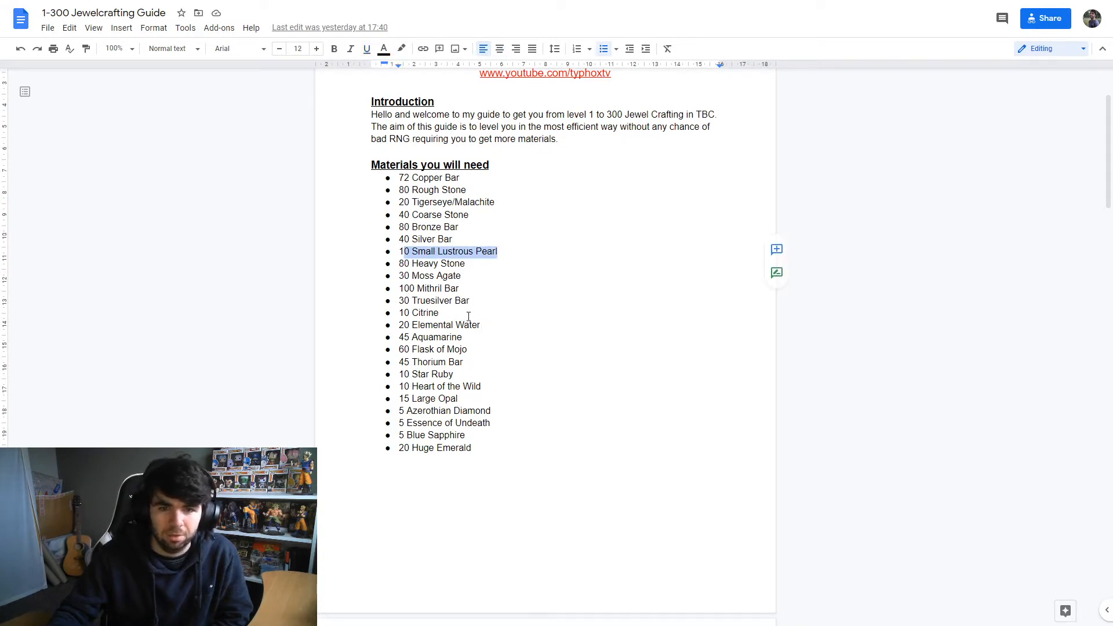
drag(411, 336, 466, 349)
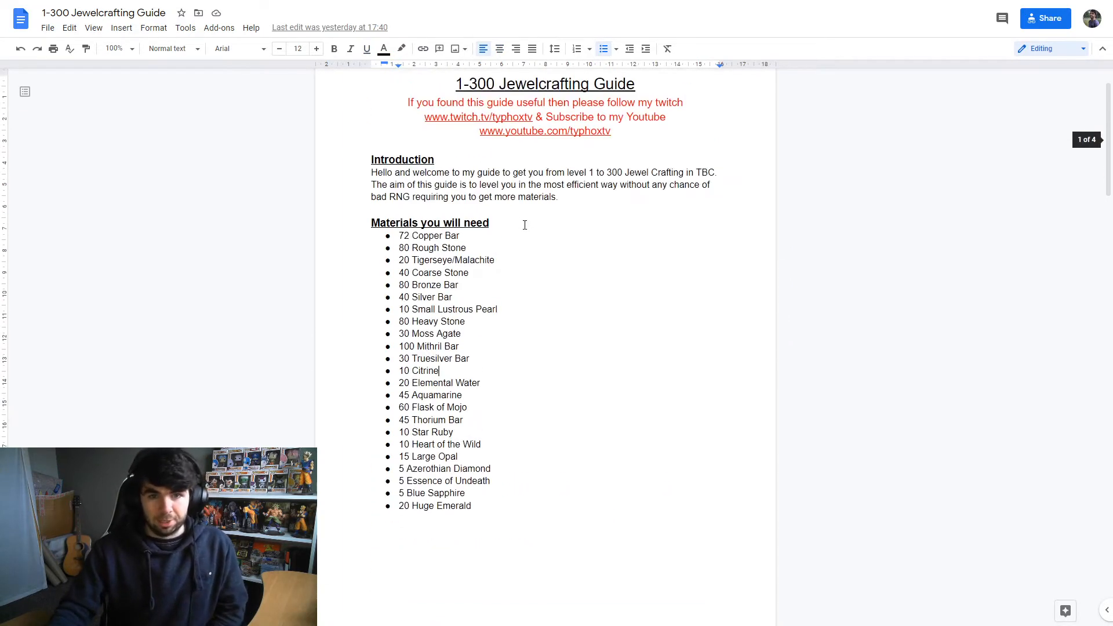
scroll(down, 3)
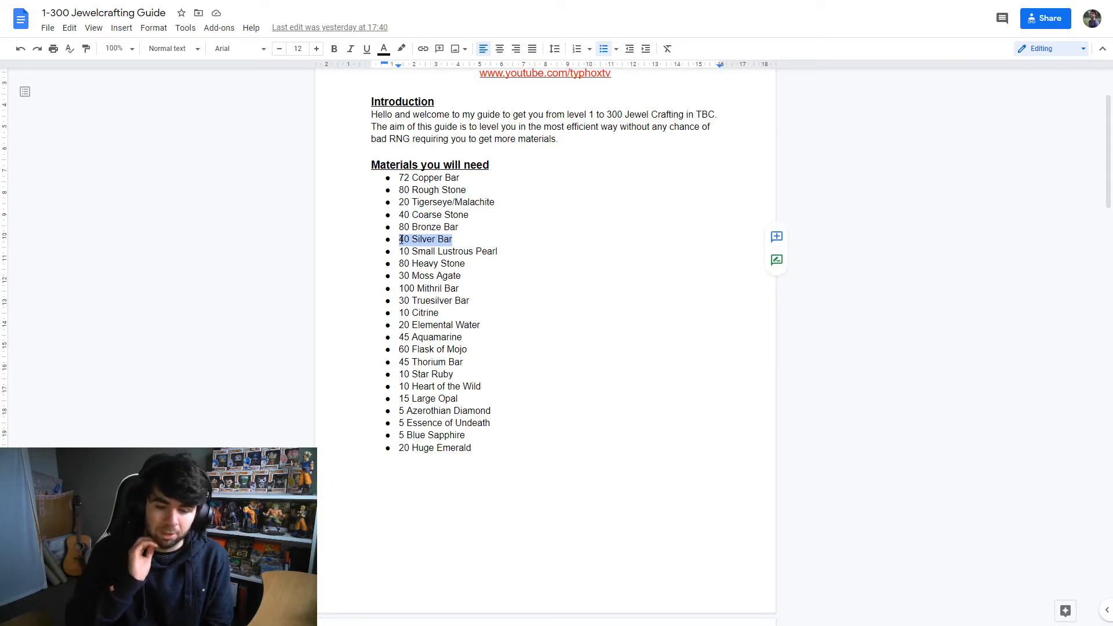
click(483, 239)
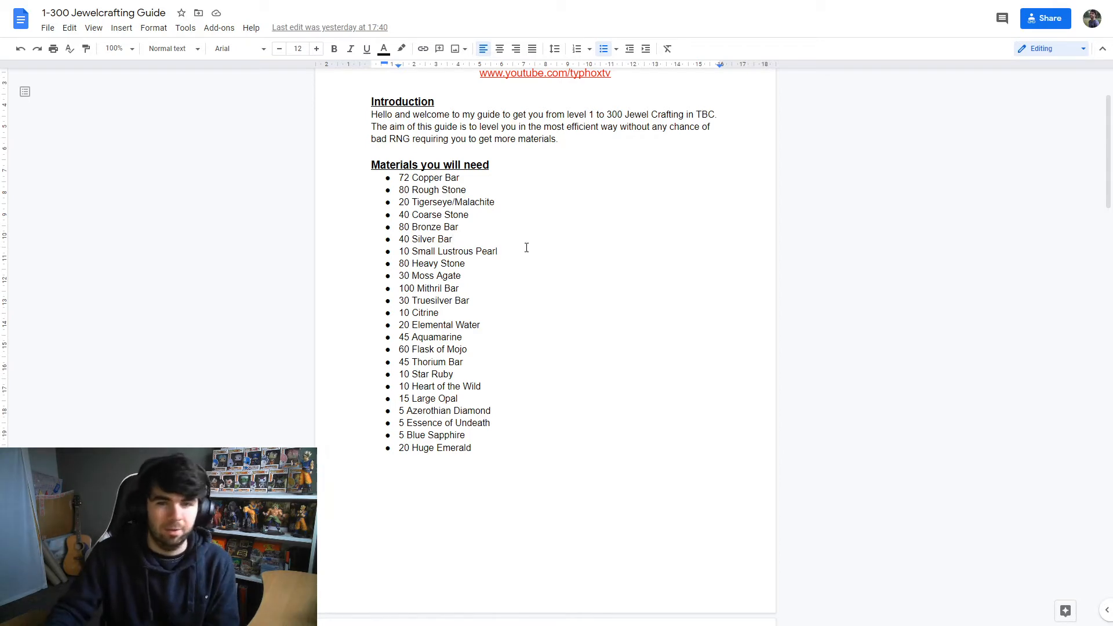
scroll(down, 3)
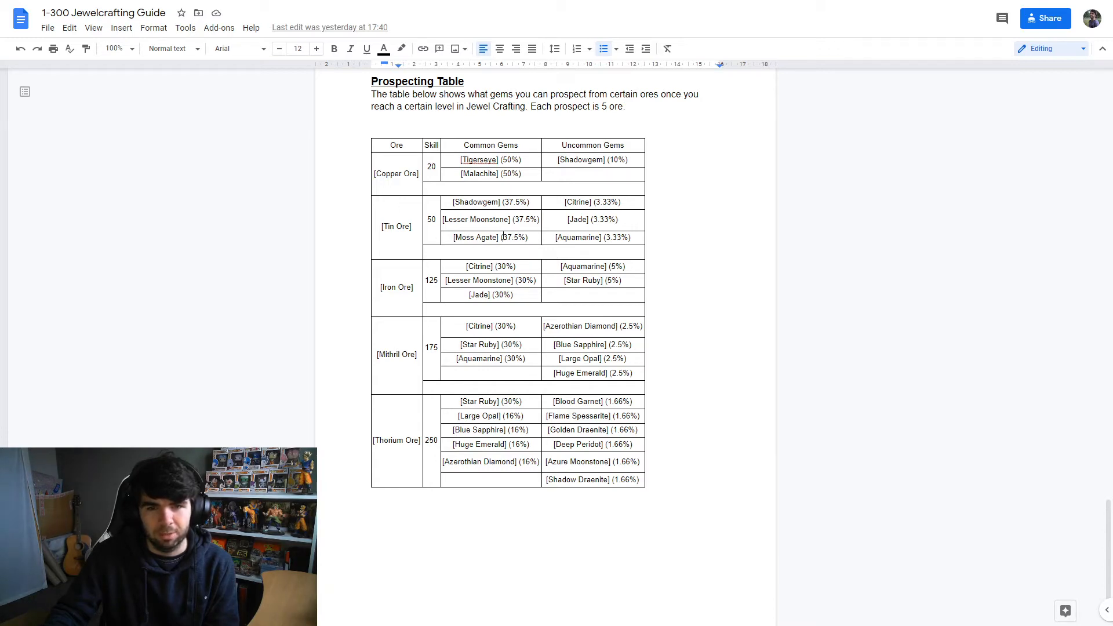
scroll(down, 3)
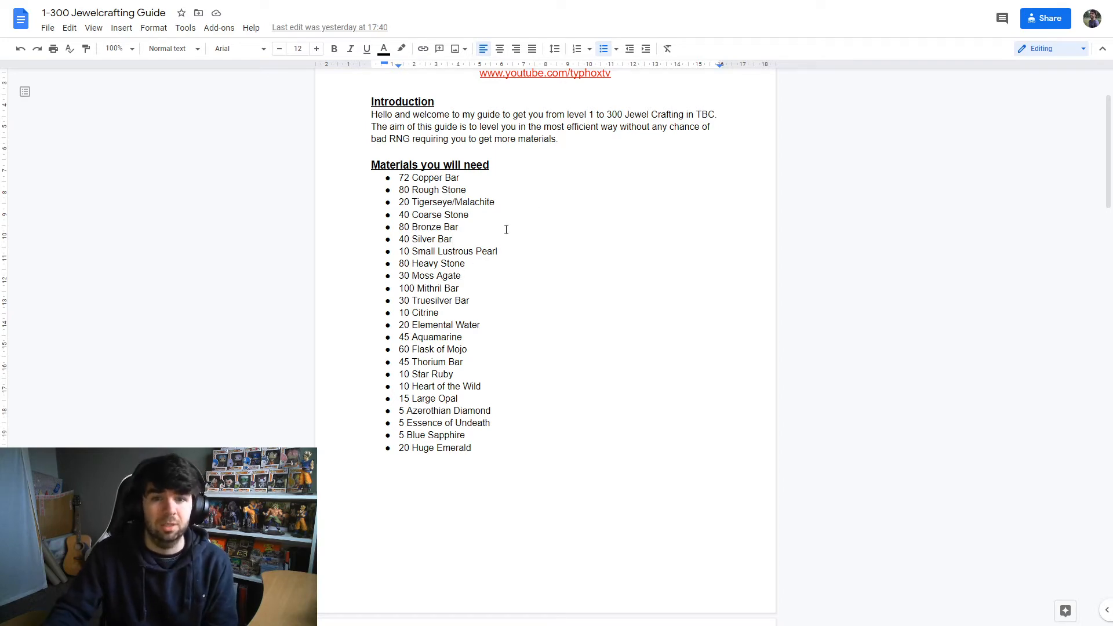
scroll(down, 3)
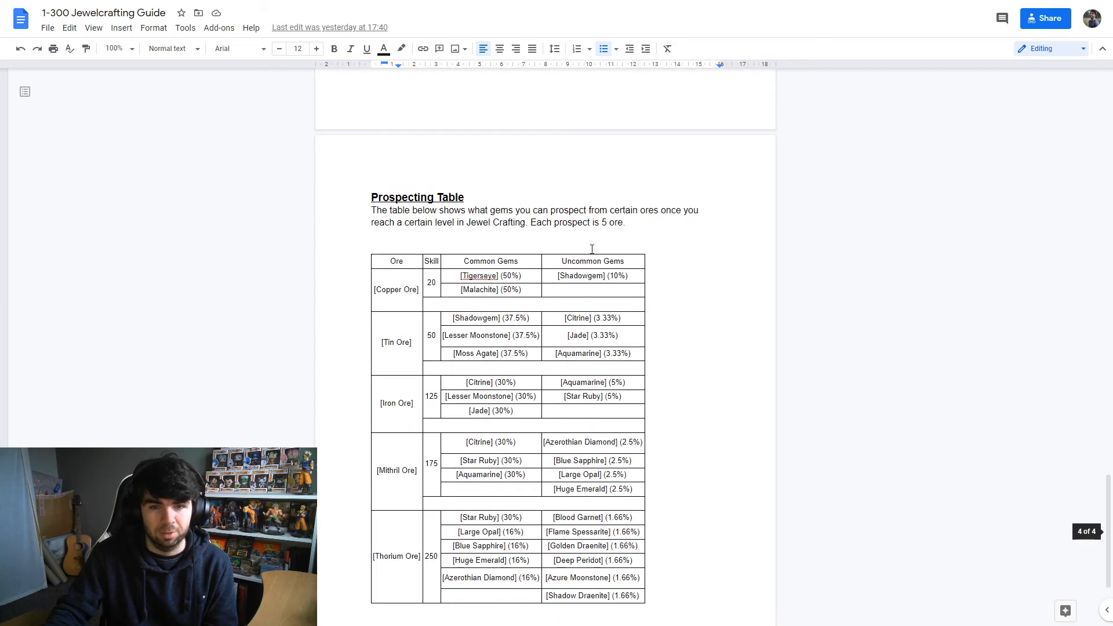
scroll(down, 3)
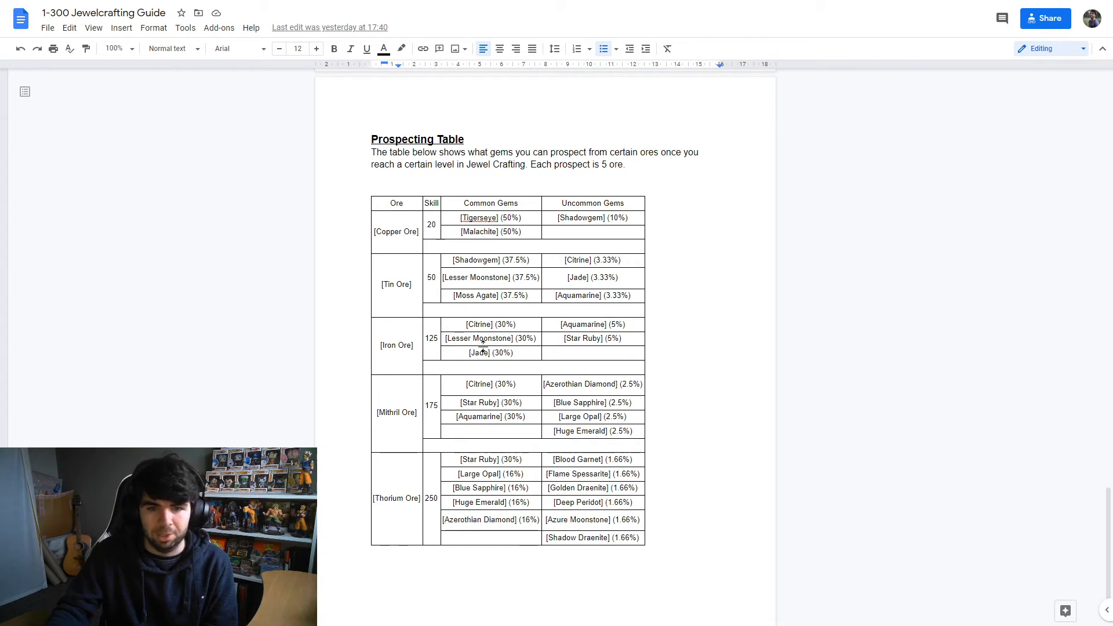
mouse_move(509, 309)
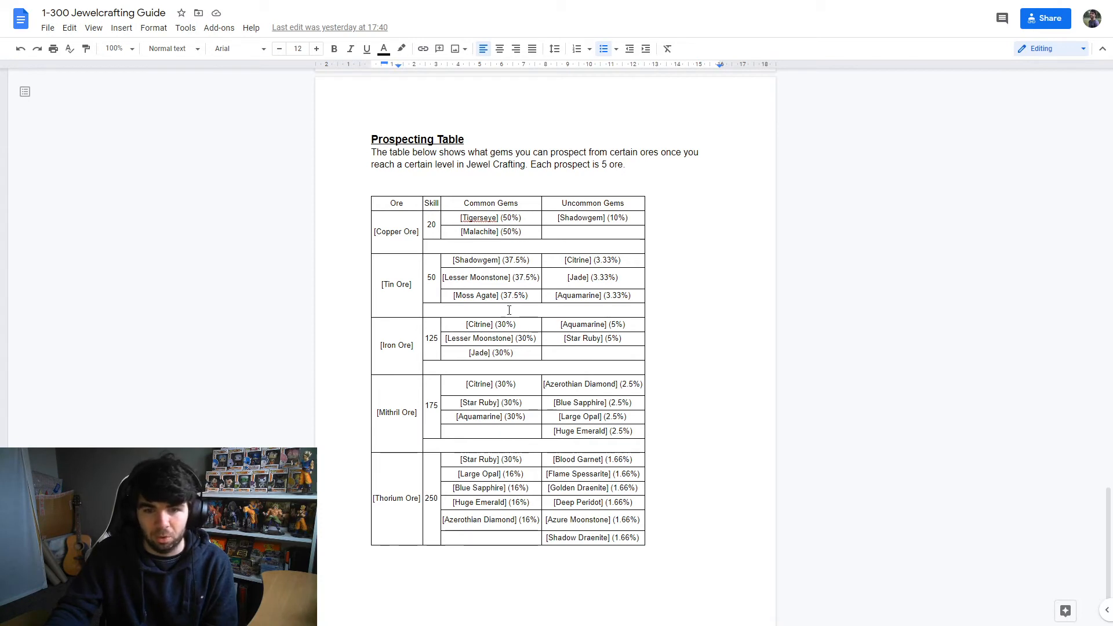
scroll(down, 3)
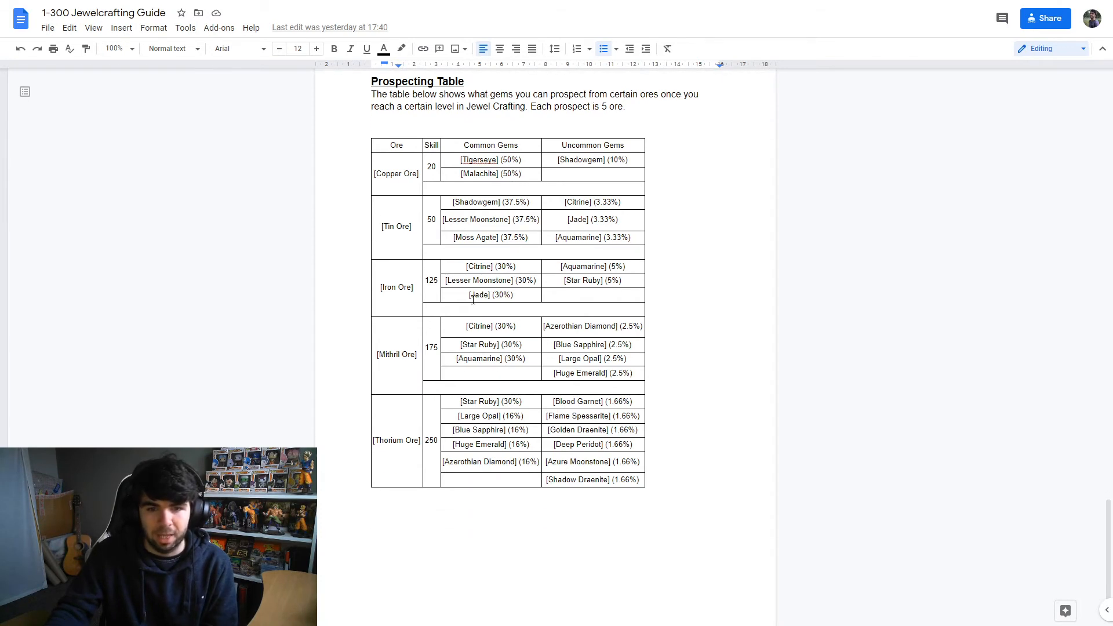
mouse_move(531, 319)
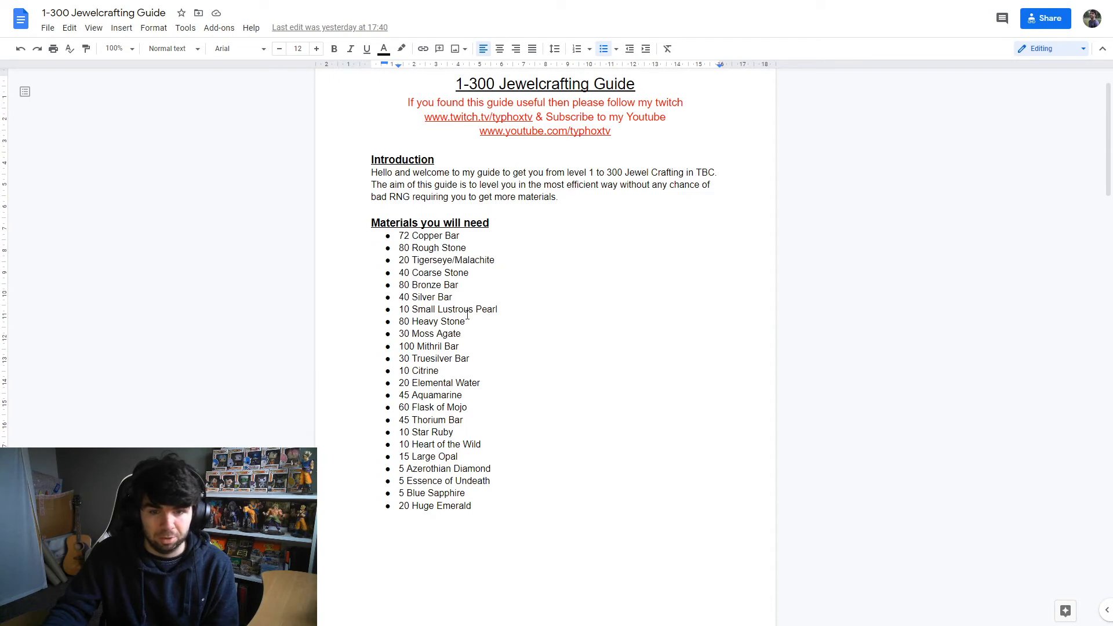
scroll(down, 3)
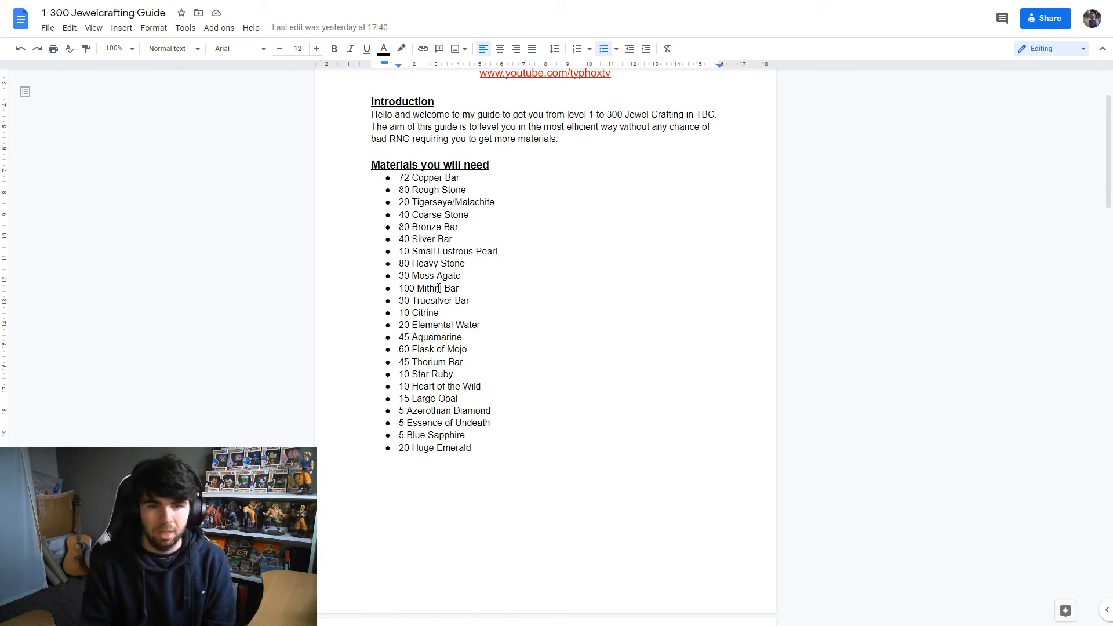
scroll(down, 3)
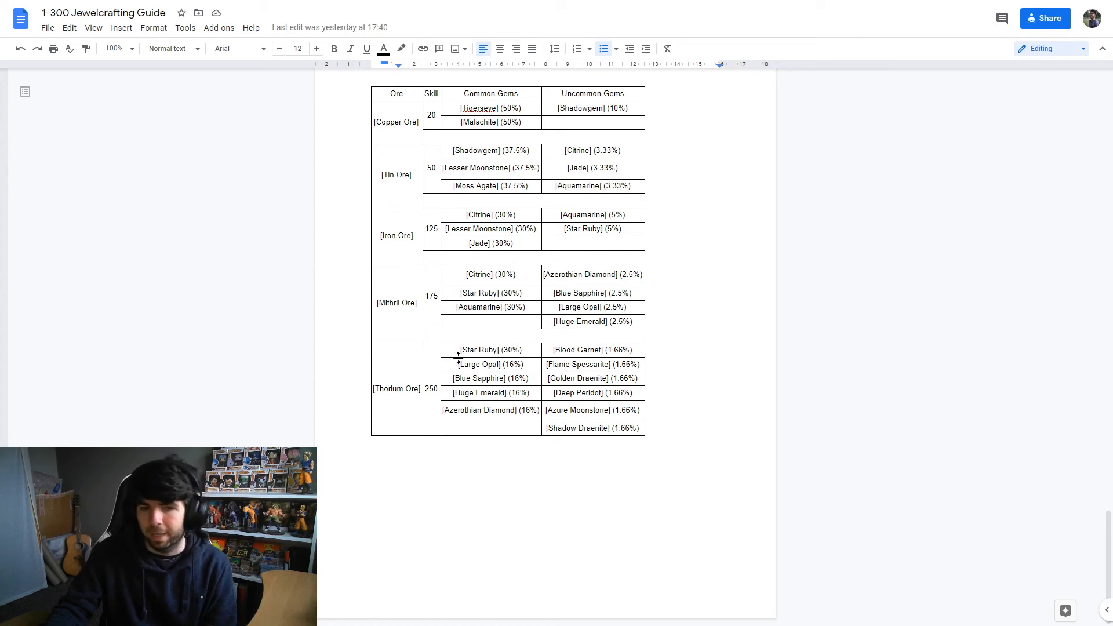
scroll(down, 3)
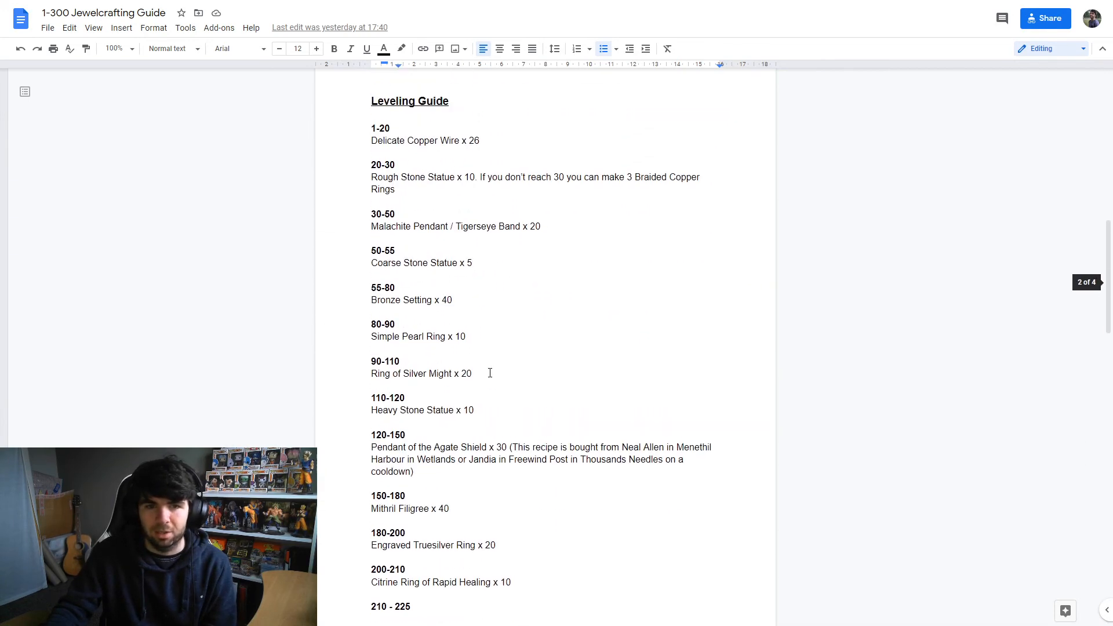
scroll(up, 3)
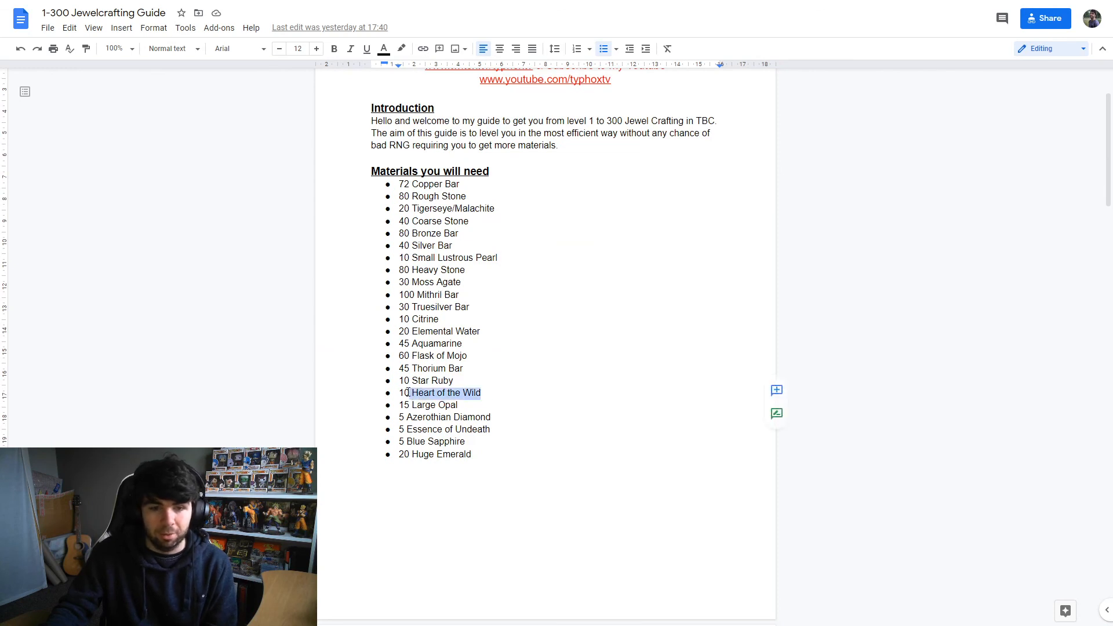
click(492, 393)
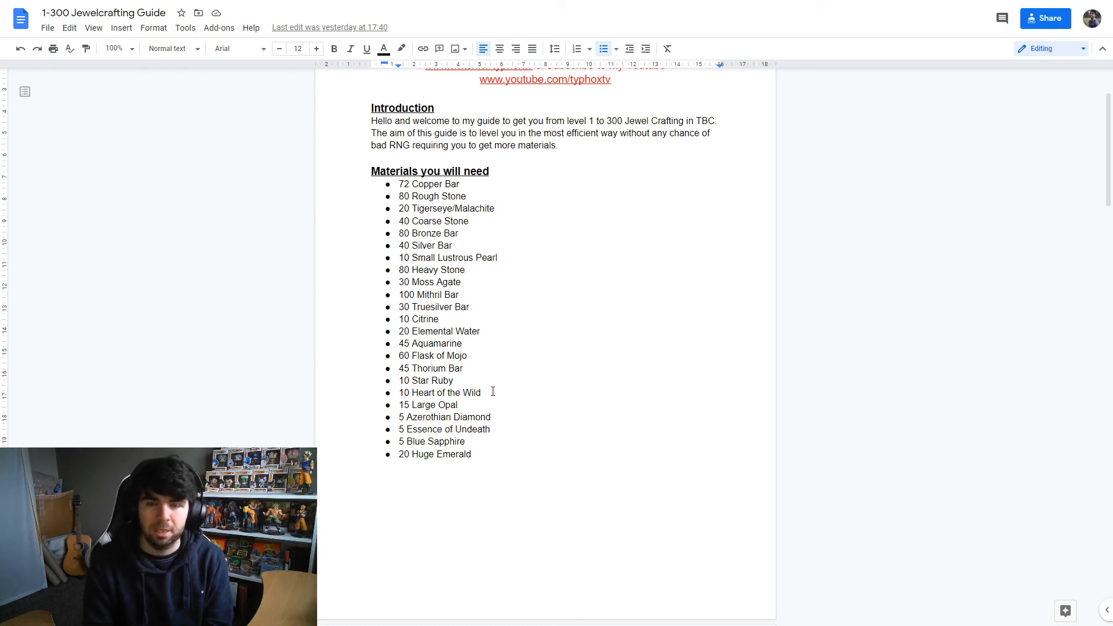
Step: Scroll past the leveling guide brackets, then back up toward the title, introduction and materials list
scroll(down, 3)
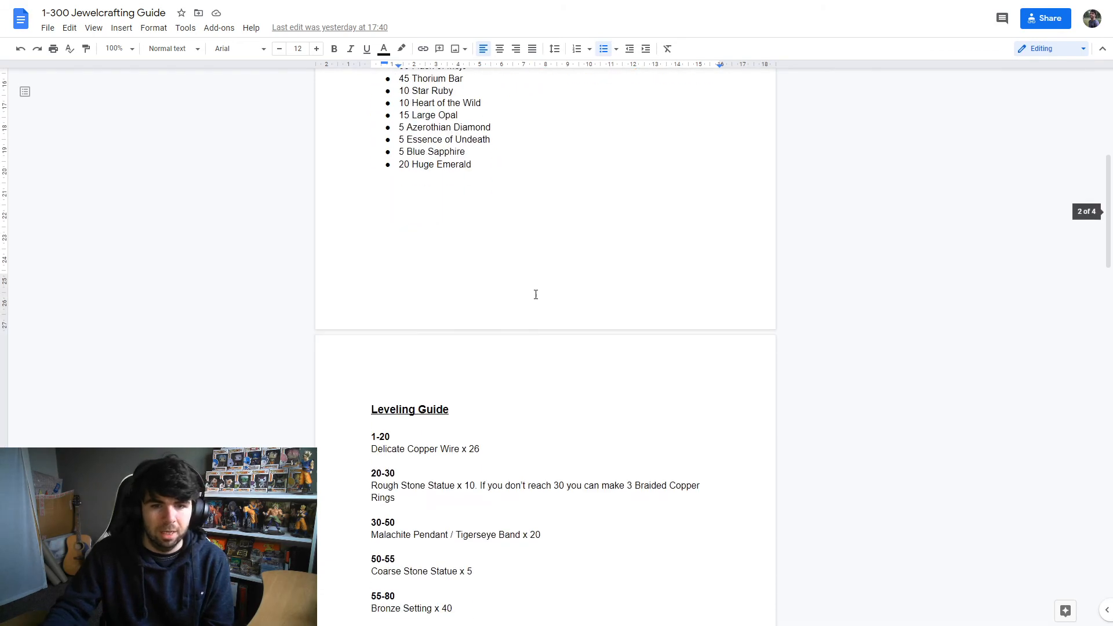
scroll(down, 3)
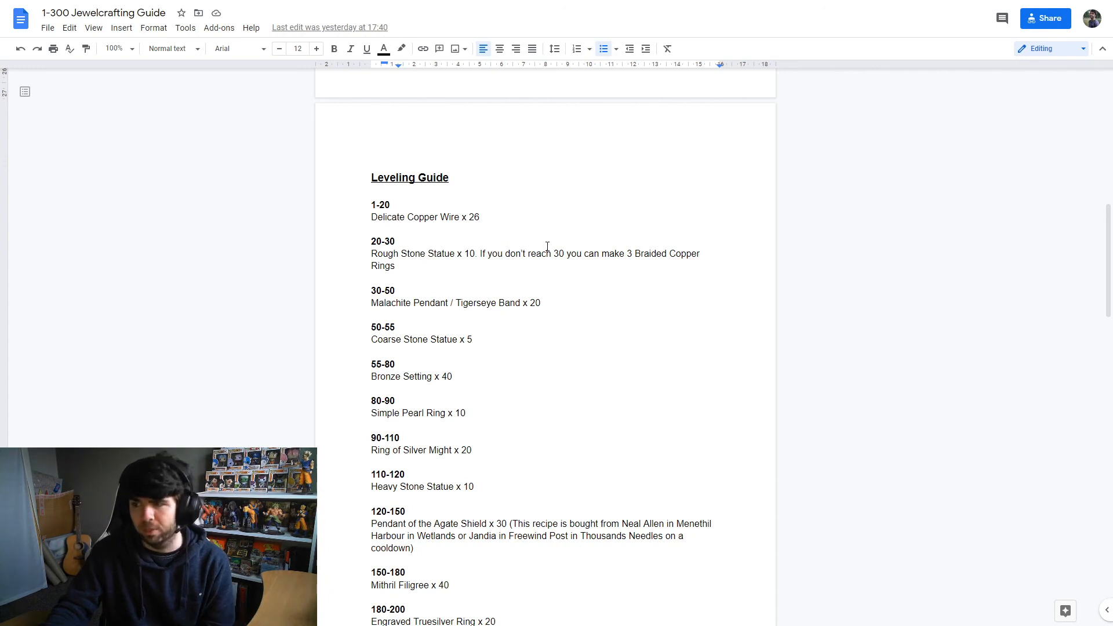
scroll(down, 3)
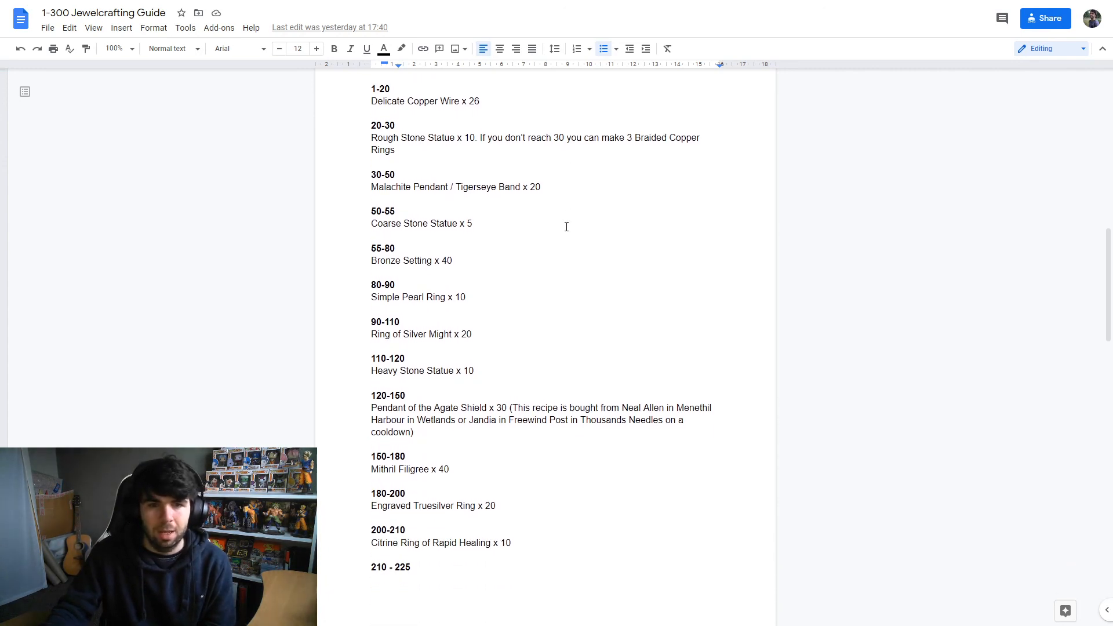
scroll(down, 3)
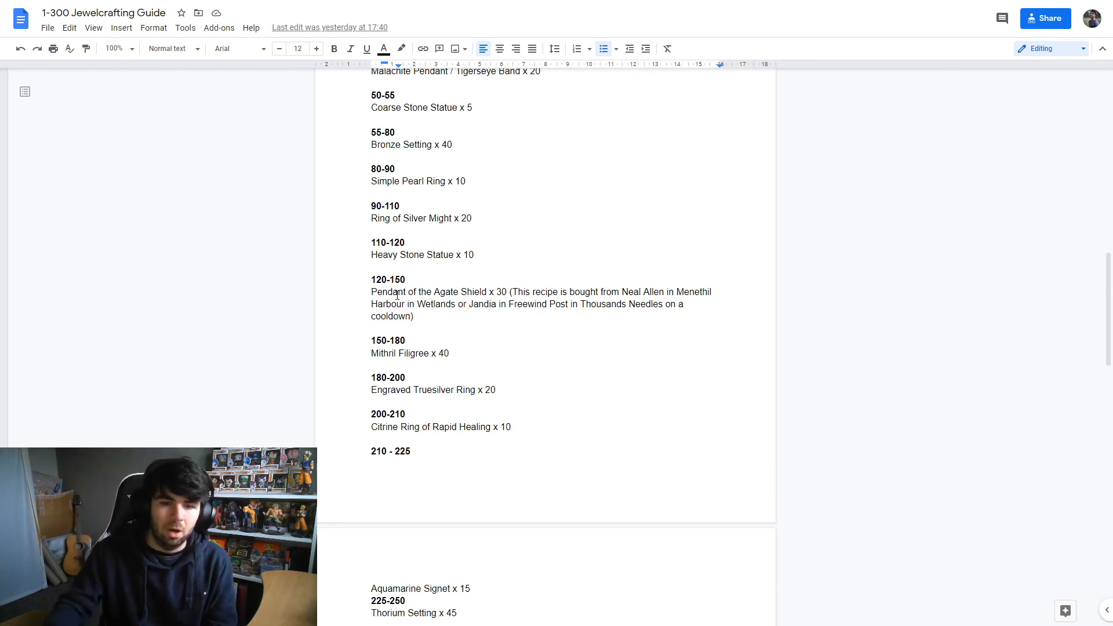
scroll(down, 3)
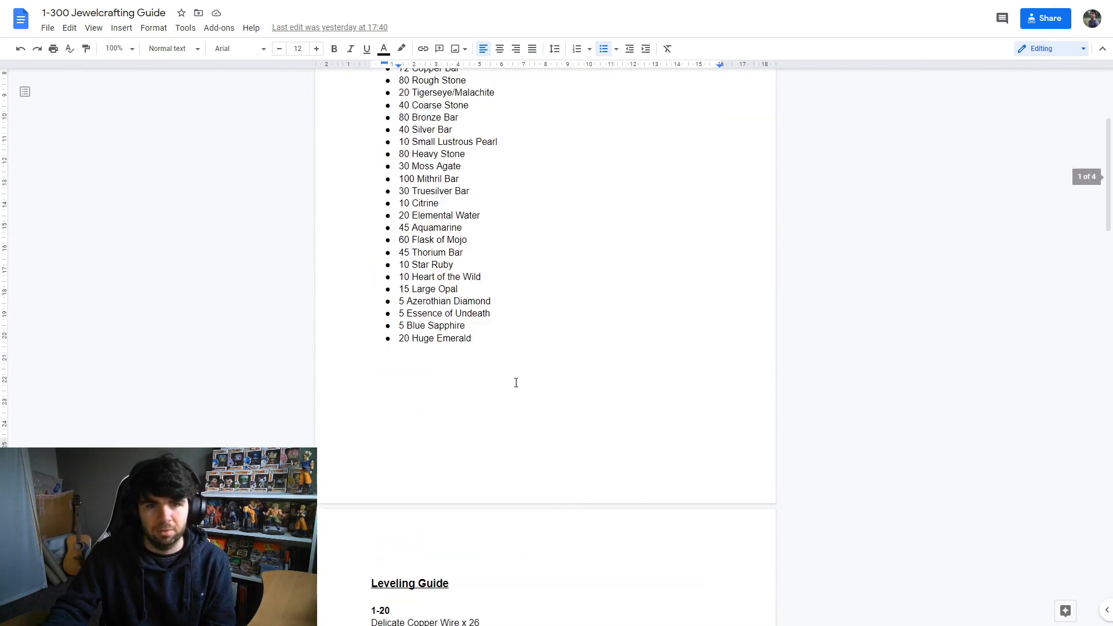
scroll(up, 3)
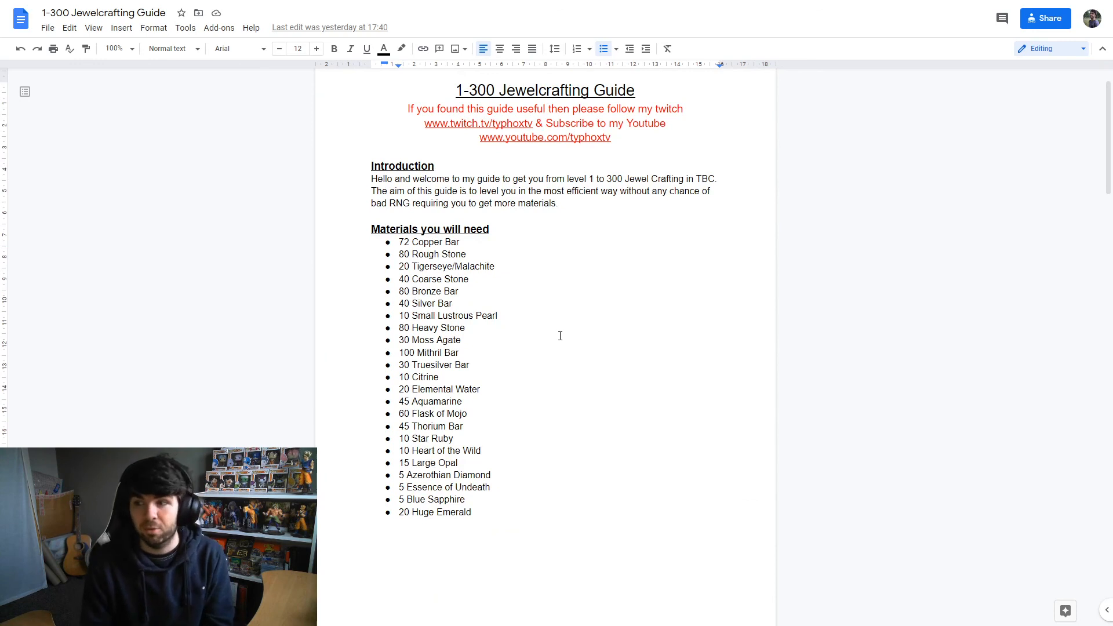